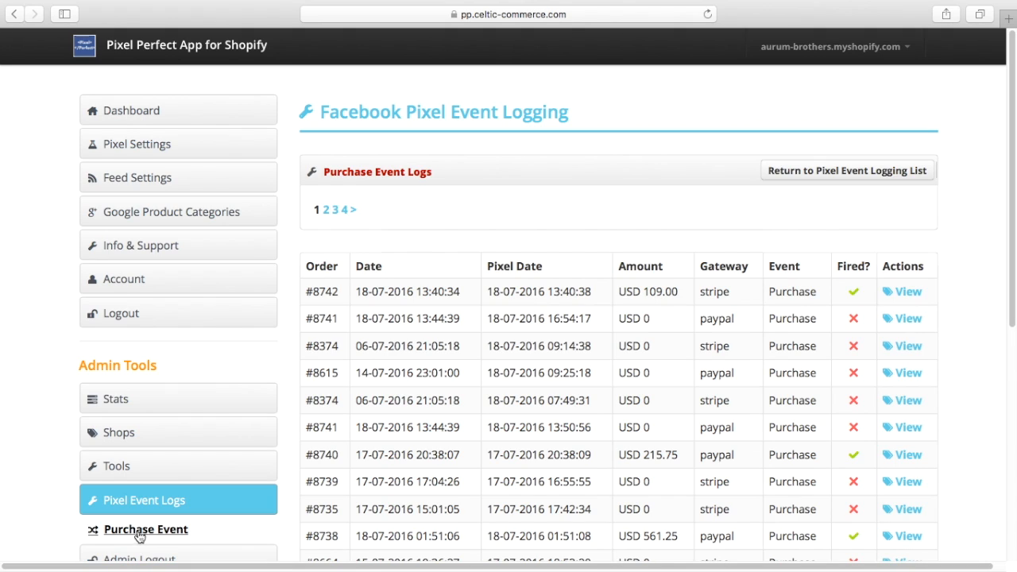
pyautogui.moveTo(902, 224)
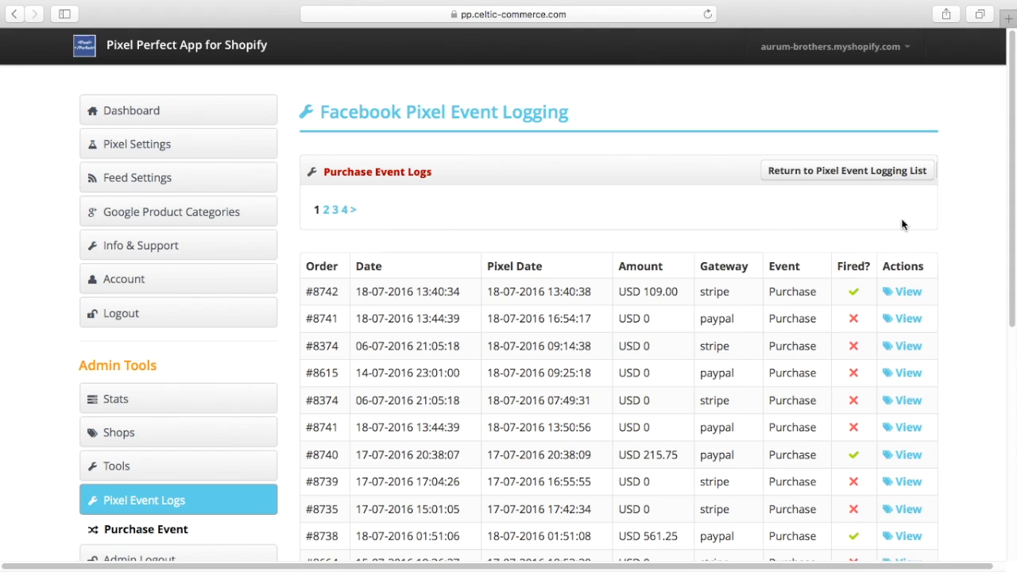
pyautogui.moveTo(623, 206)
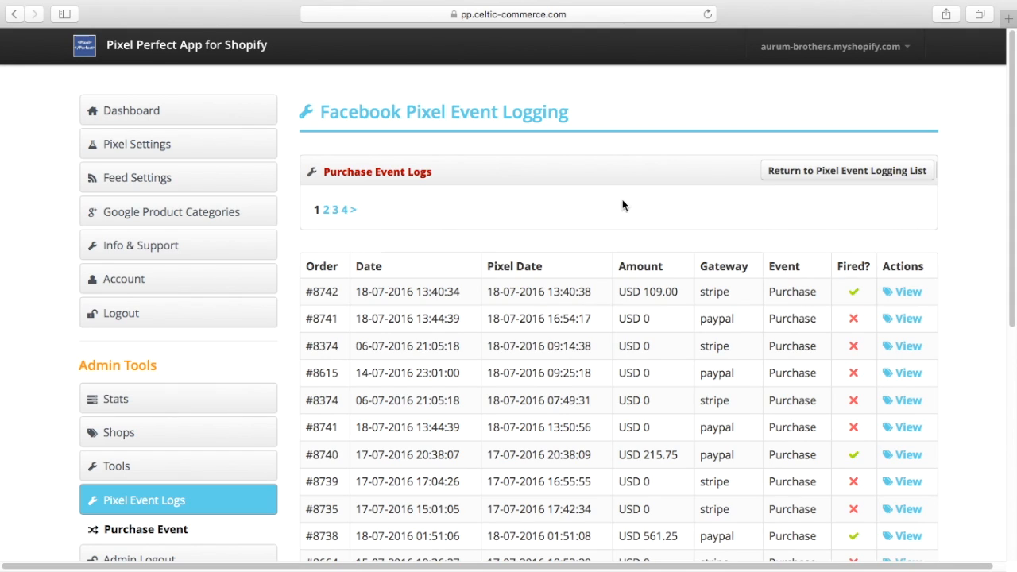
pyautogui.moveTo(547, 206)
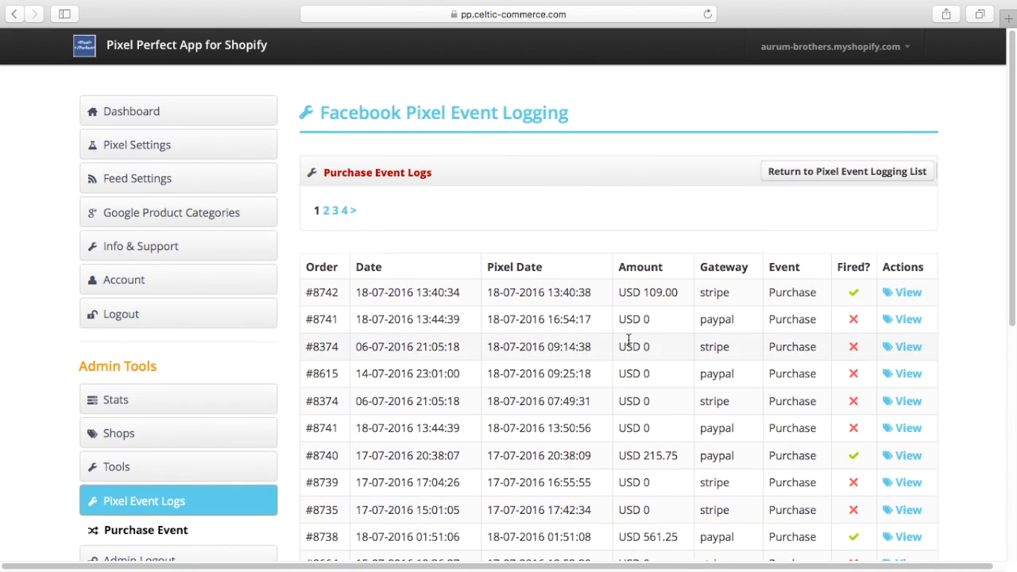
pyautogui.scroll(-3)
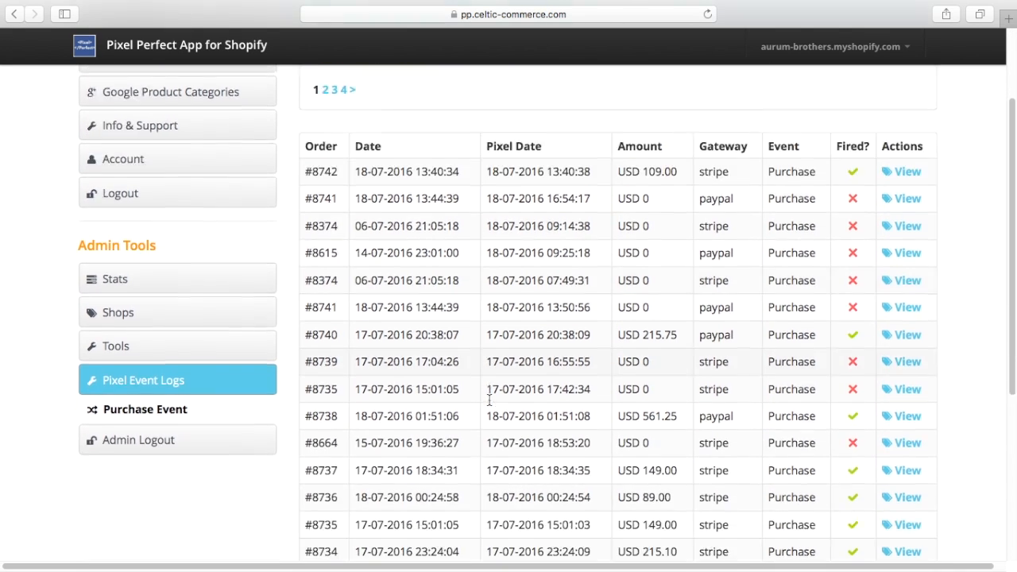
pyautogui.scroll(-3)
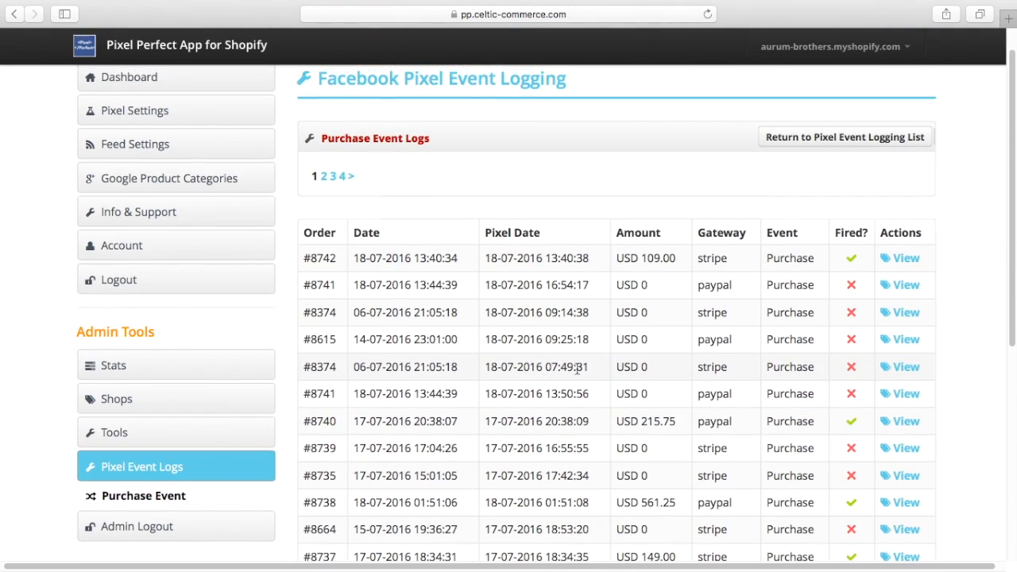
pyautogui.scroll(-3)
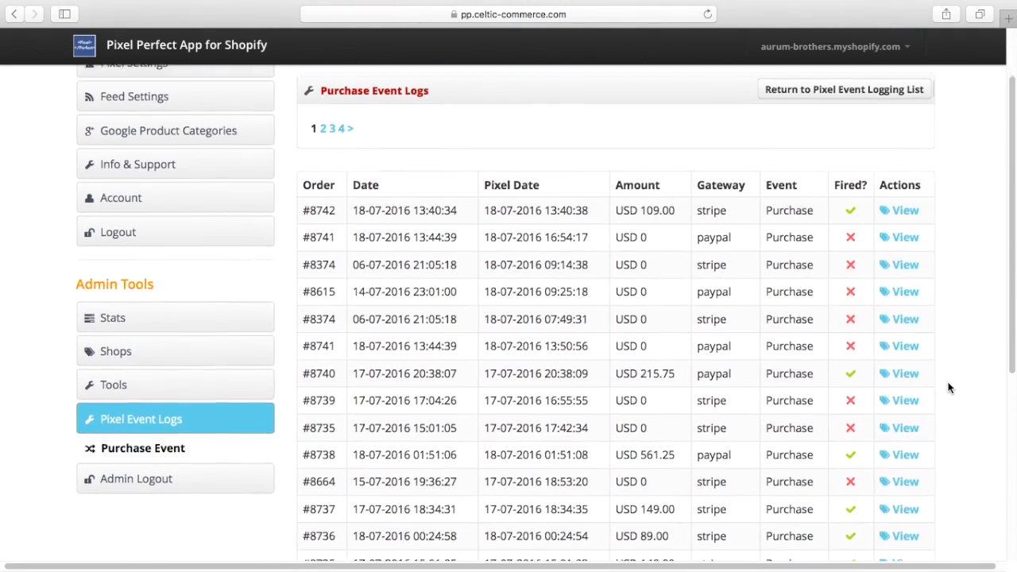
pyautogui.scroll(-3)
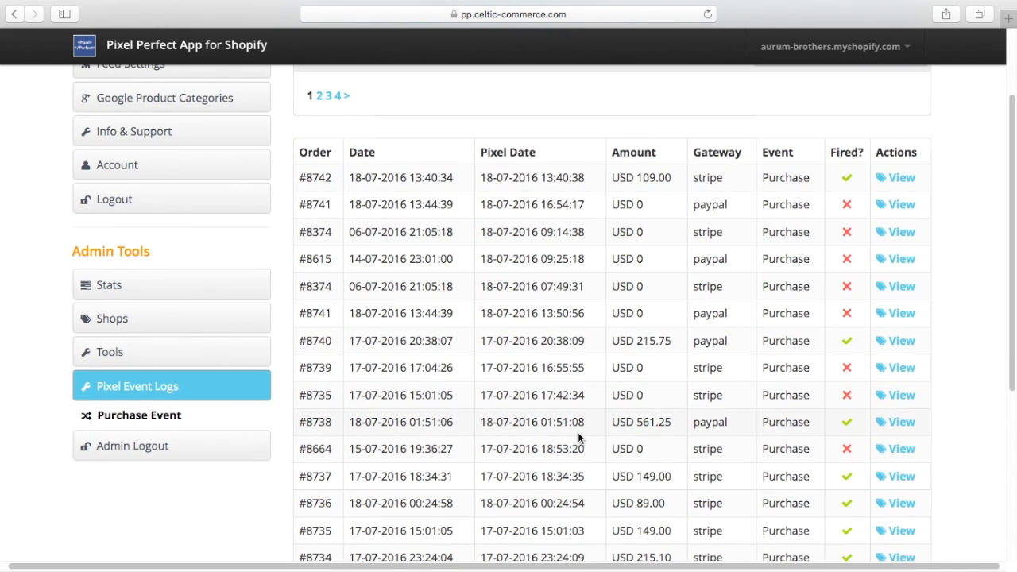
pyautogui.moveTo(664, 410)
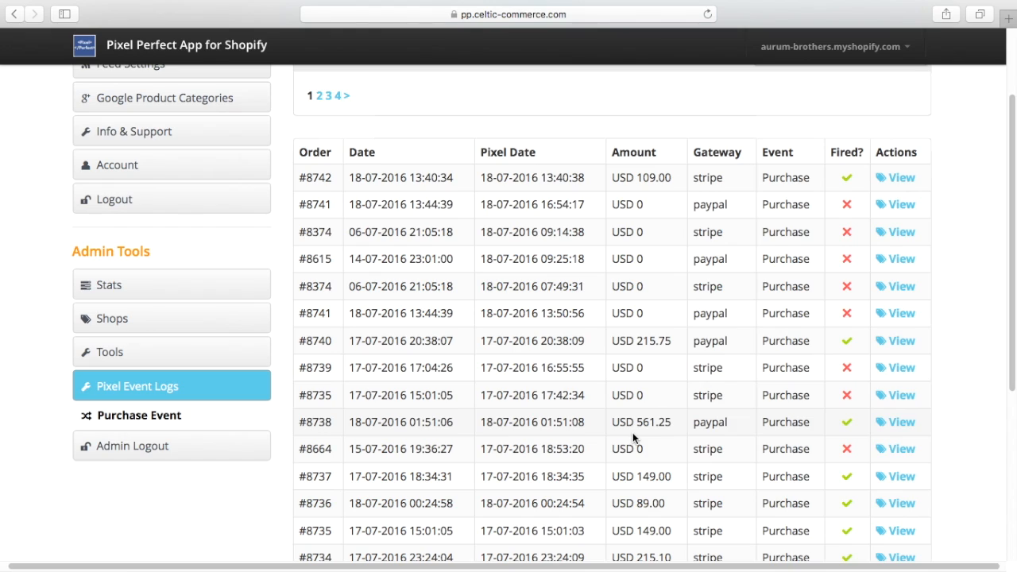
pyautogui.moveTo(544, 415)
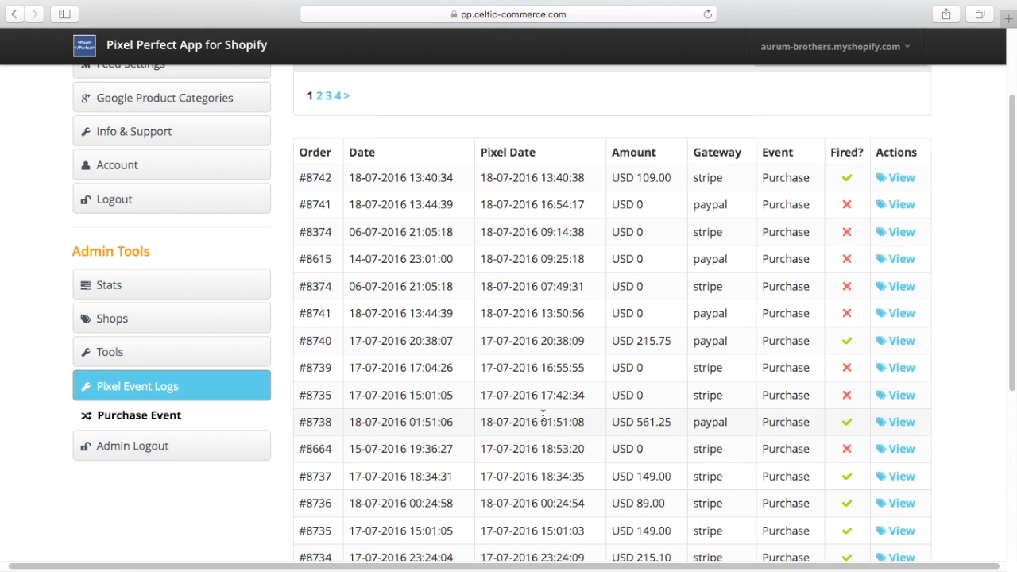
pyautogui.scroll(-3)
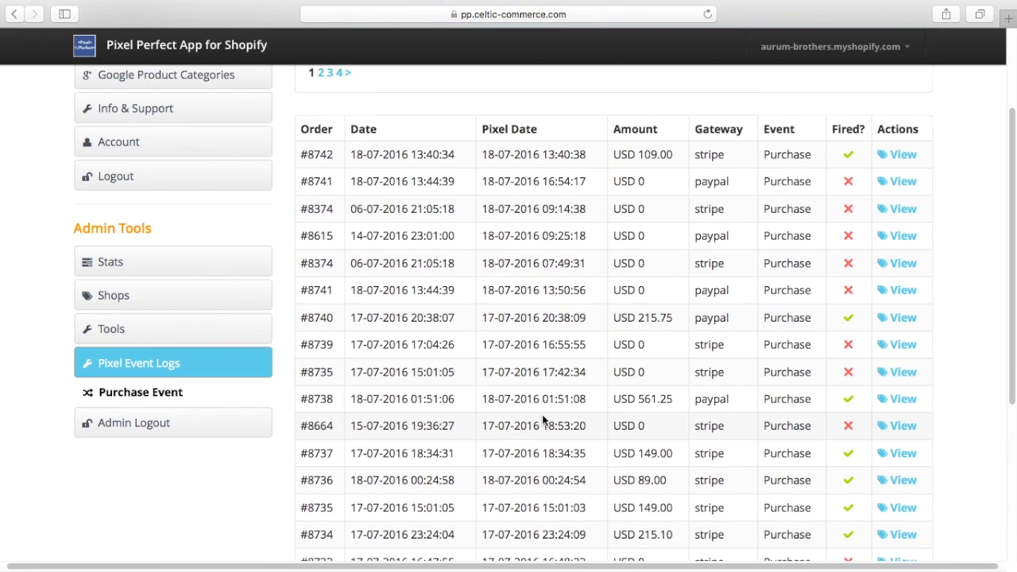
pyautogui.scroll(-3)
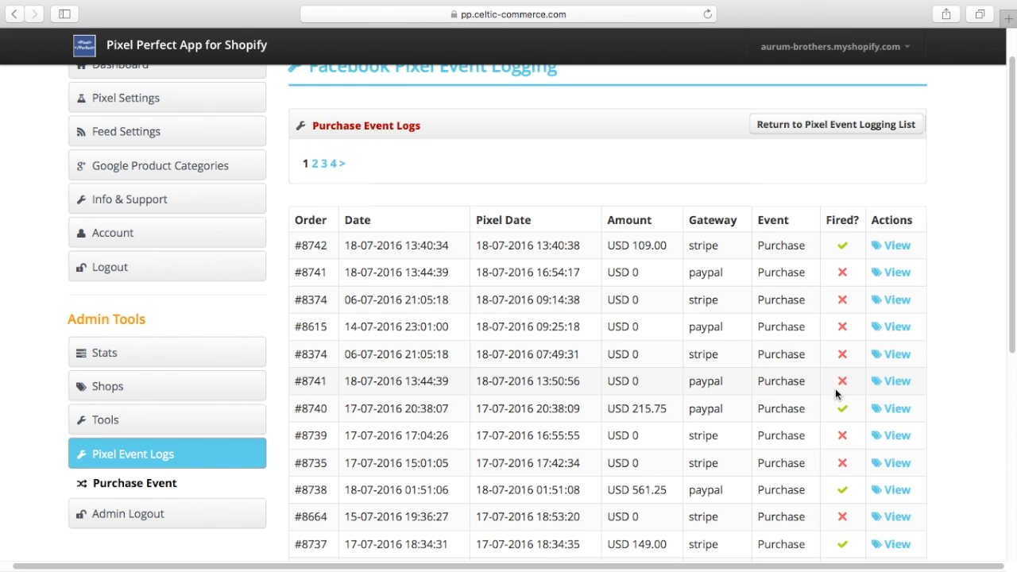
pyautogui.scroll(-3)
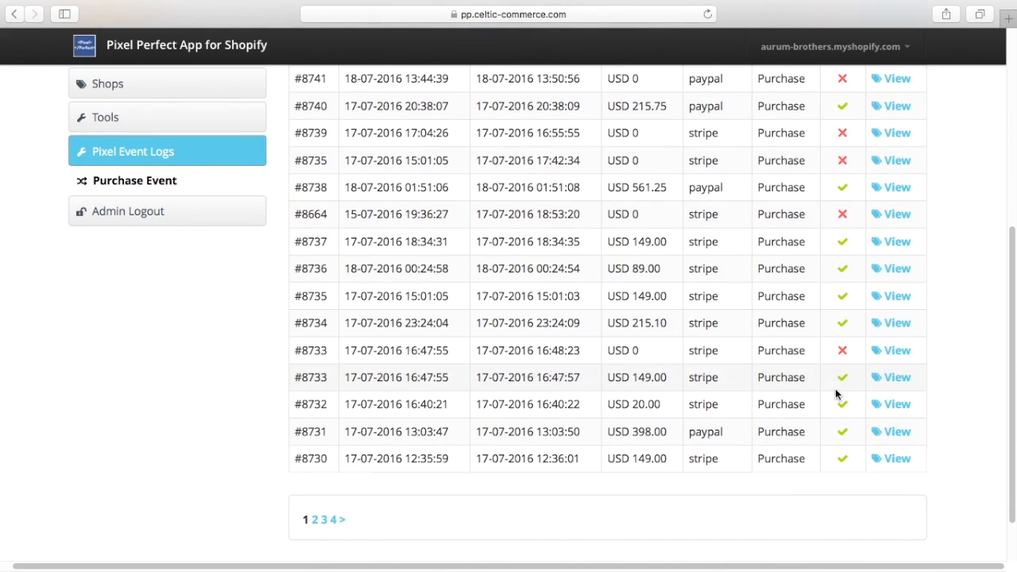
pyautogui.moveTo(318, 383)
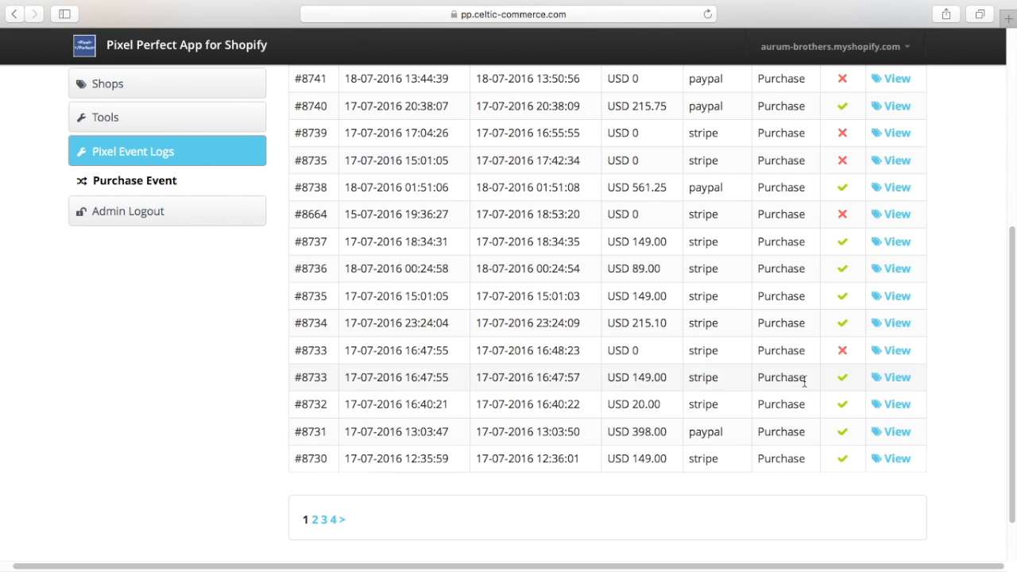
pyautogui.moveTo(842, 359)
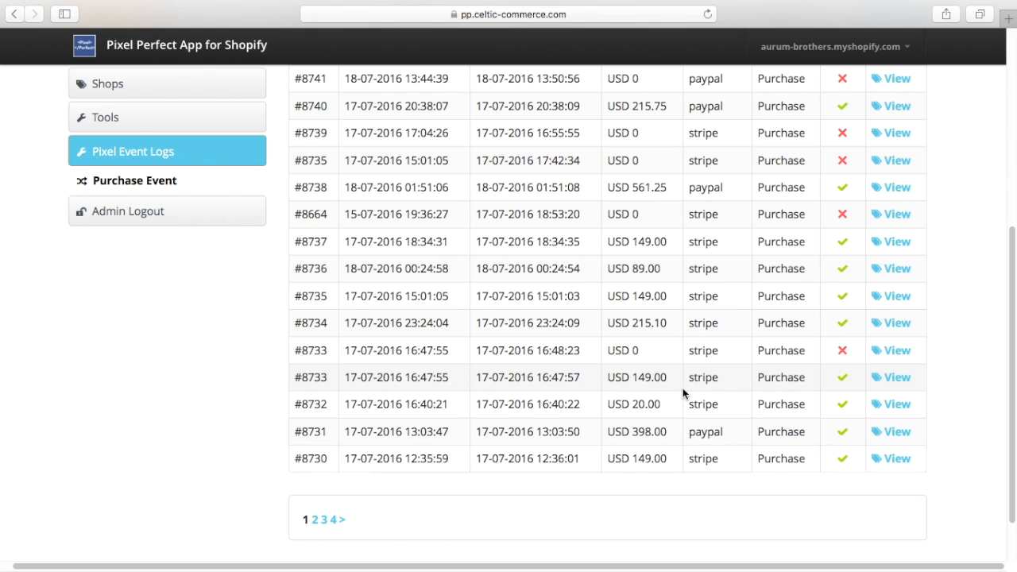
pyautogui.moveTo(458, 353)
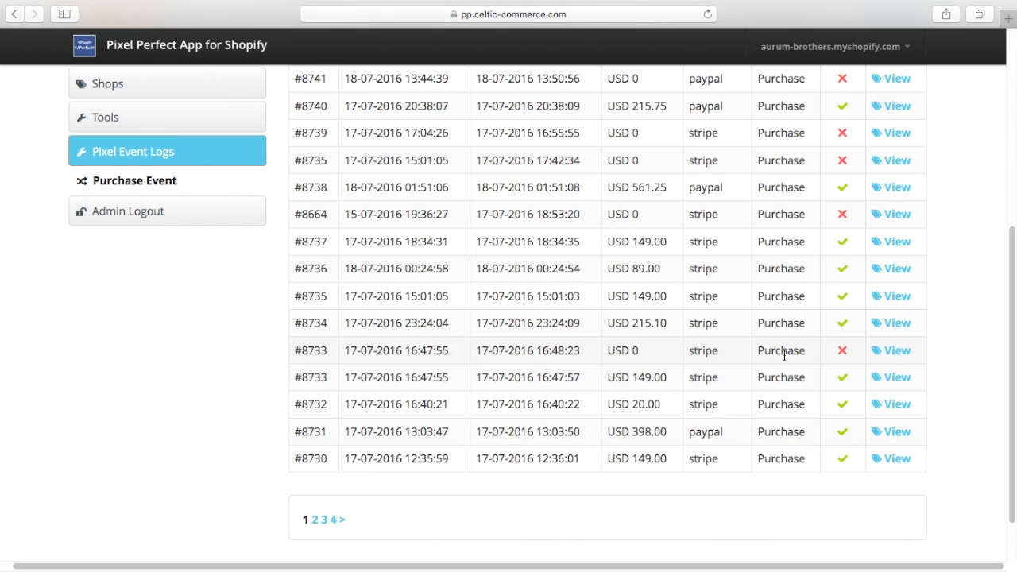
pyautogui.moveTo(712, 357)
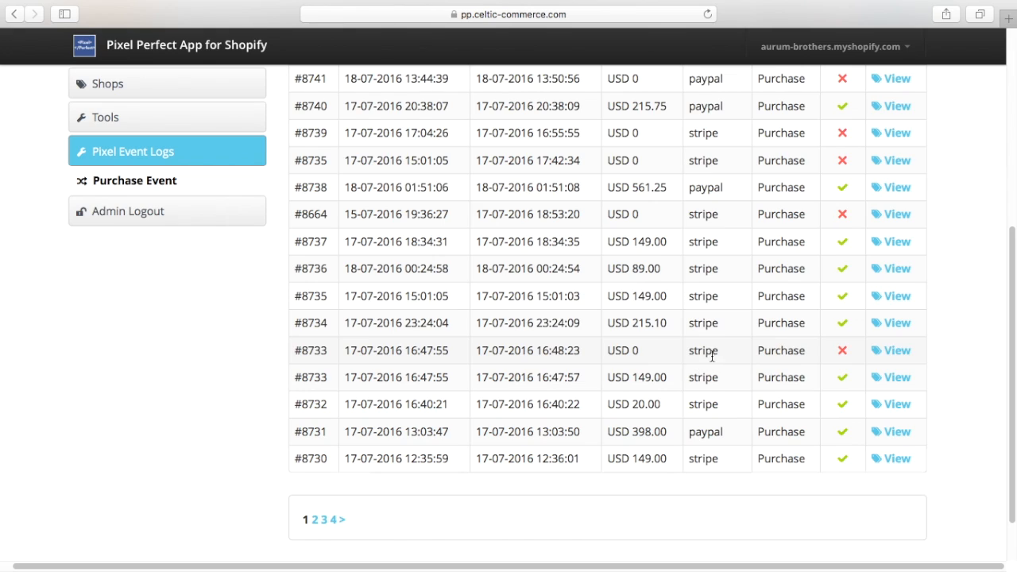
pyautogui.moveTo(741, 359)
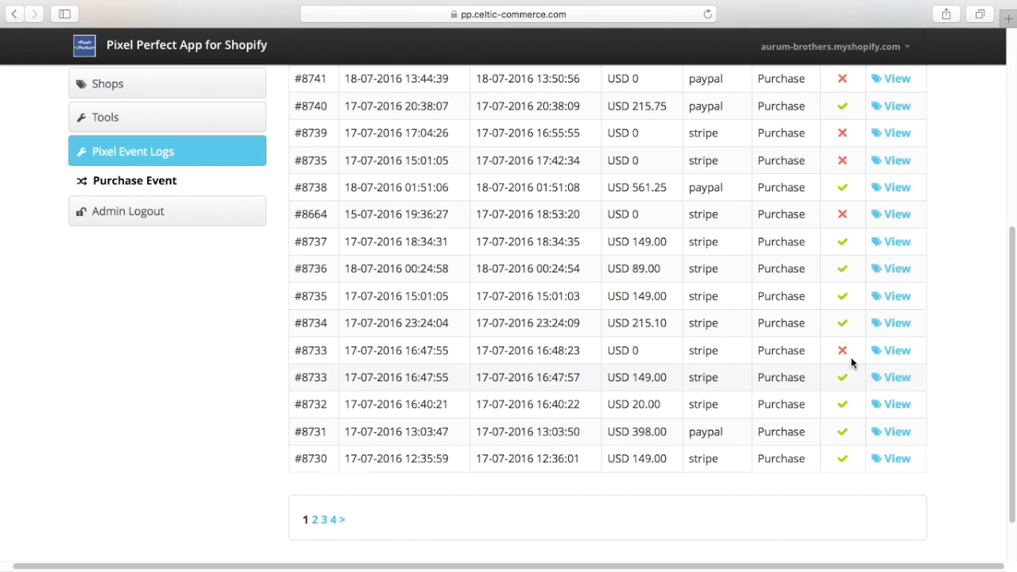
pyautogui.moveTo(309, 380)
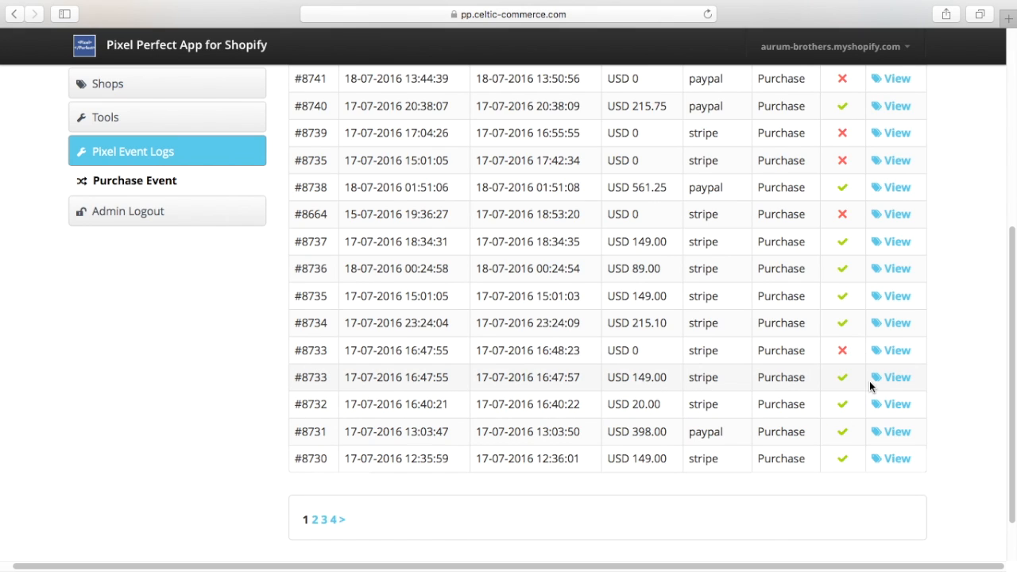
pyautogui.moveTo(312, 372)
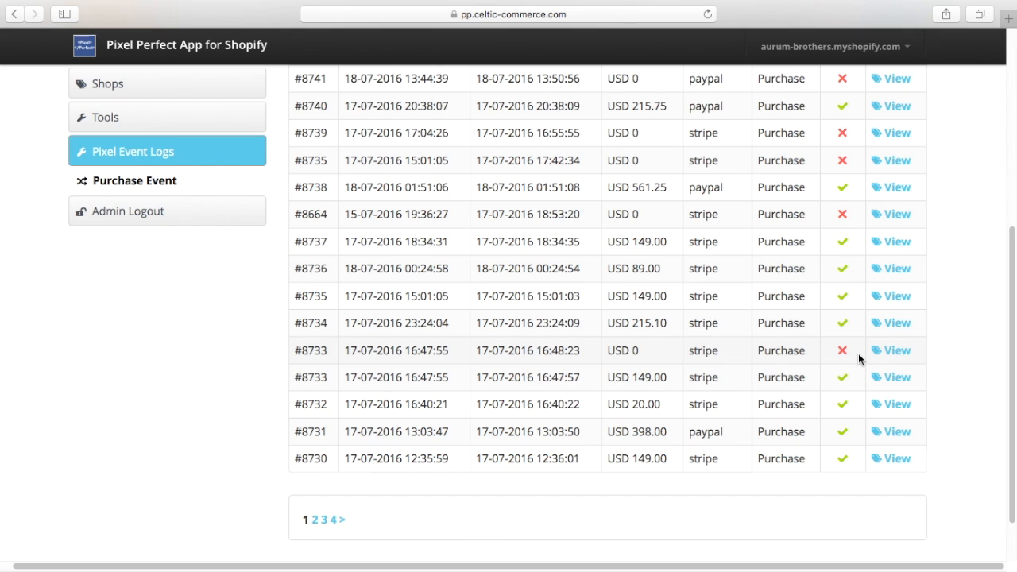
pyautogui.scroll(-3)
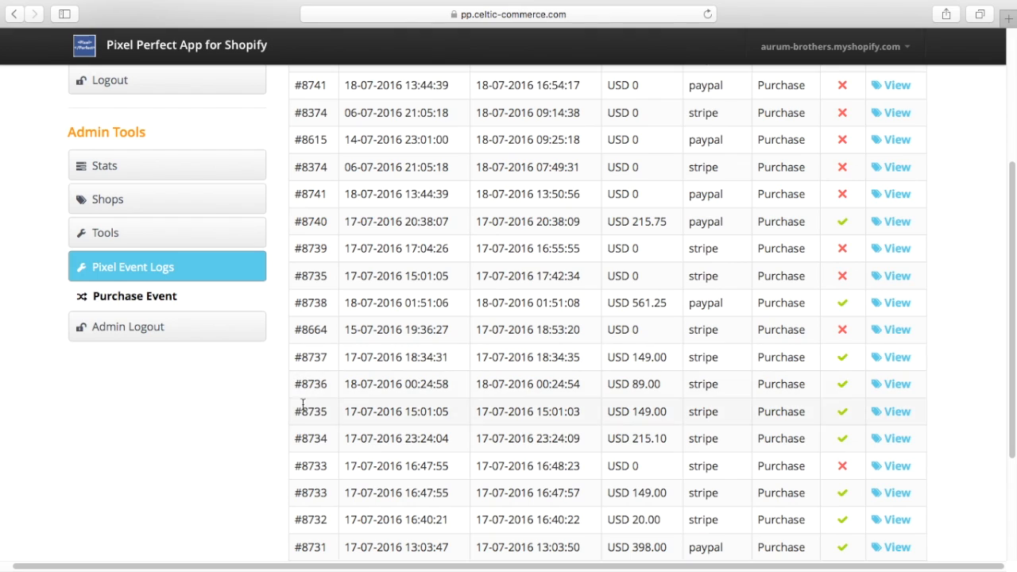
pyautogui.moveTo(324, 356)
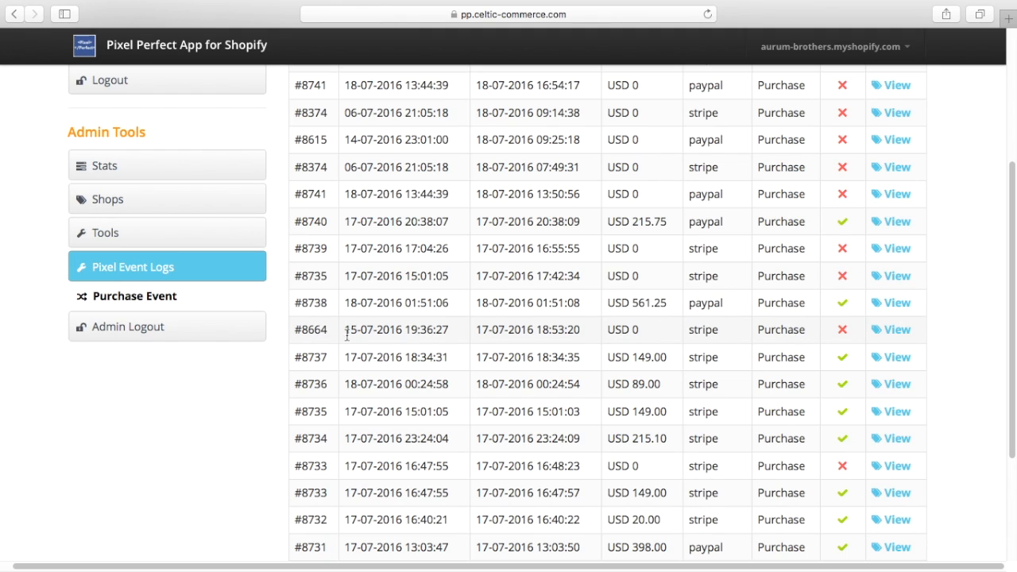
pyautogui.moveTo(652, 334)
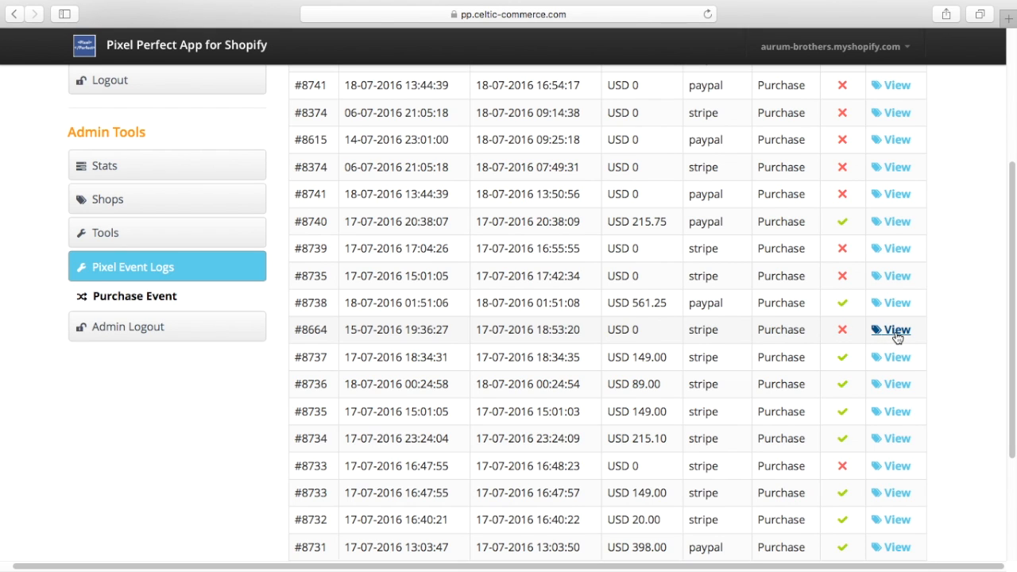
pyautogui.click(890, 329)
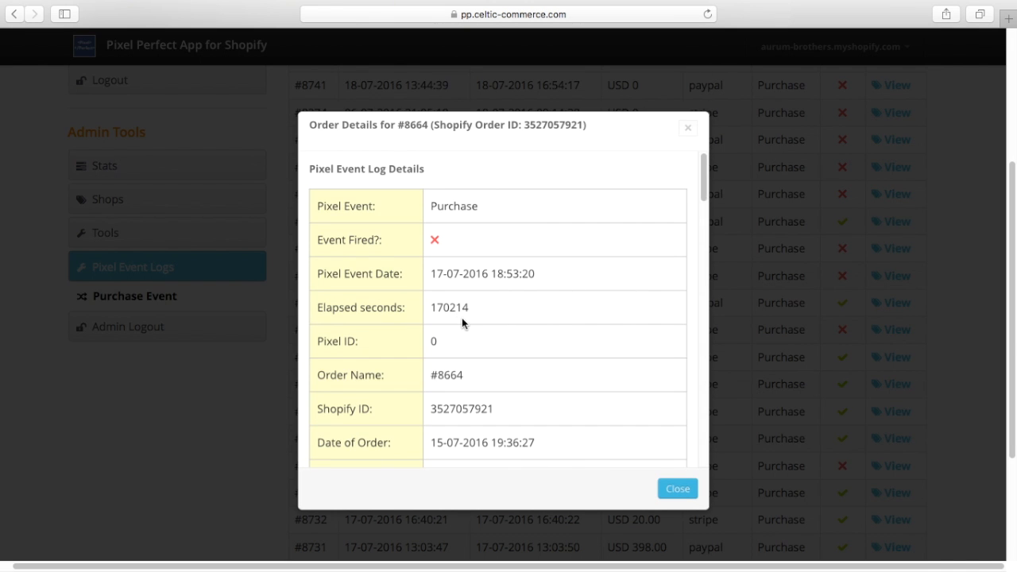
pyautogui.moveTo(468, 326)
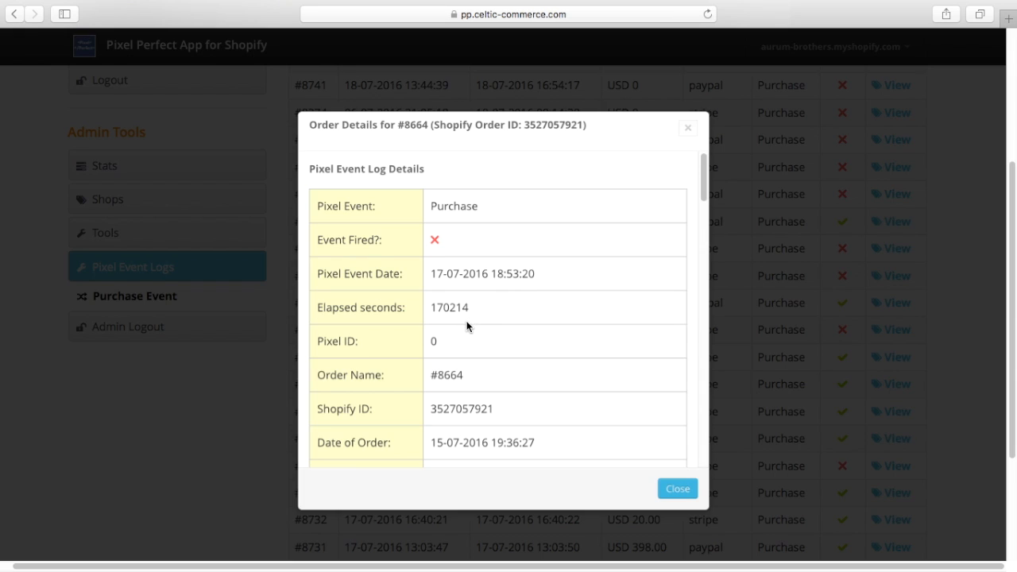
pyautogui.moveTo(480, 355)
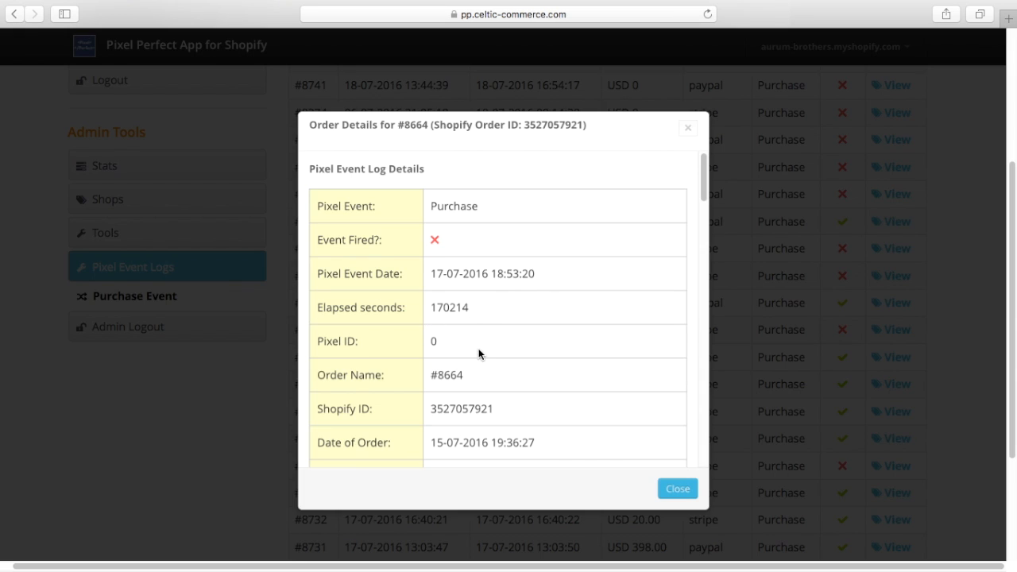
pyautogui.moveTo(453, 322)
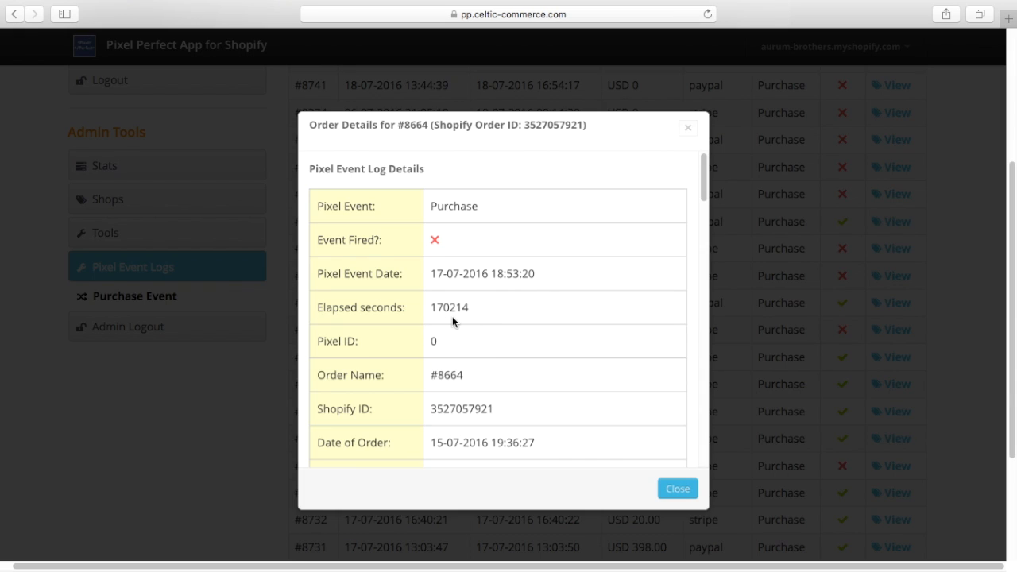
pyautogui.scroll(-3)
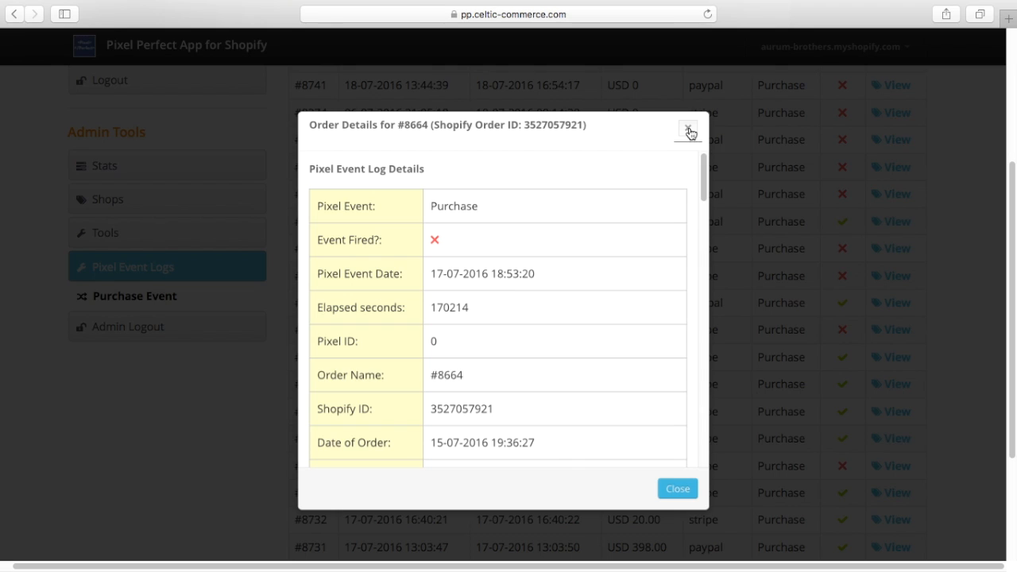
pyautogui.click(690, 130)
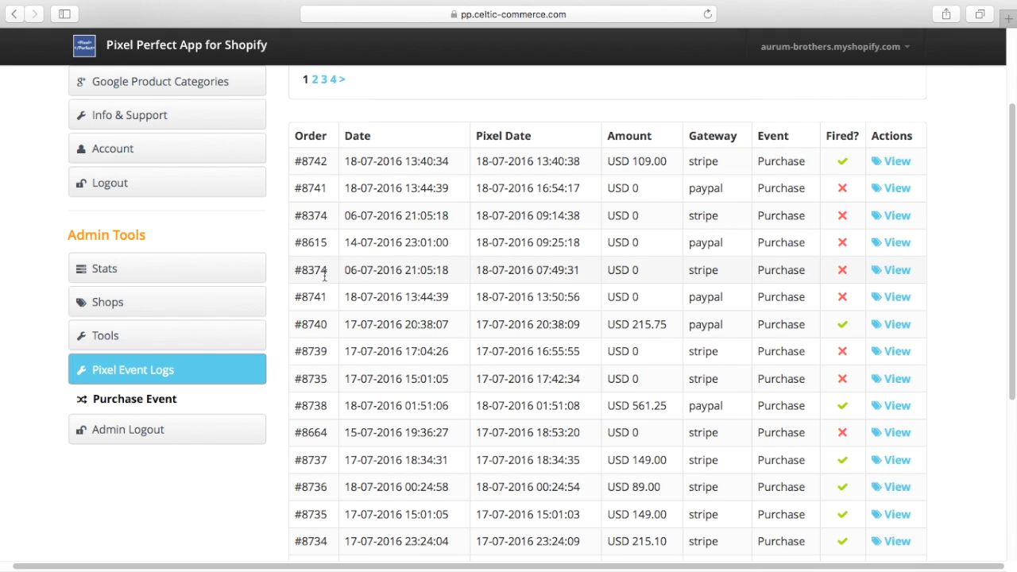
pyautogui.moveTo(897, 270)
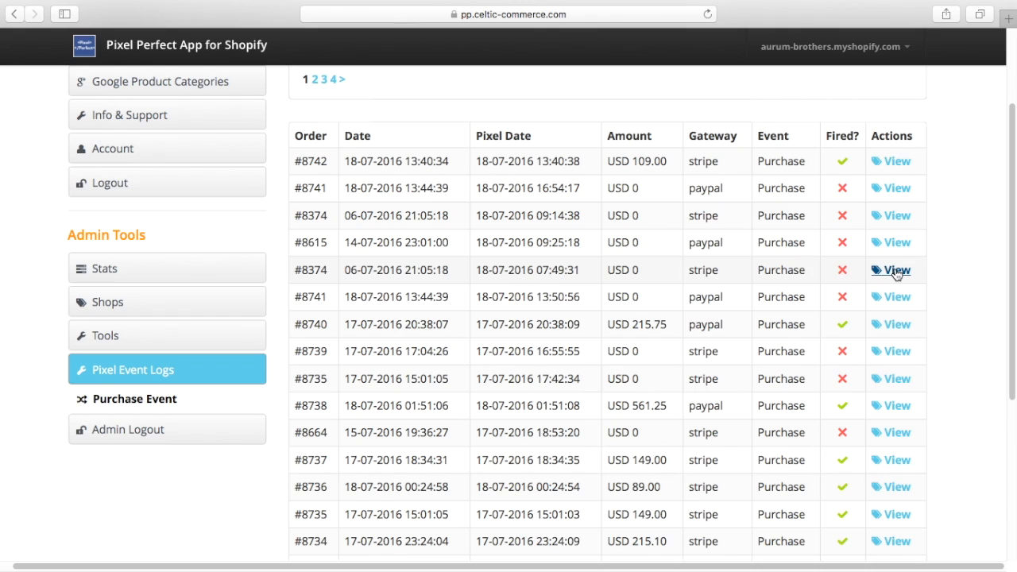
pyautogui.click(892, 270)
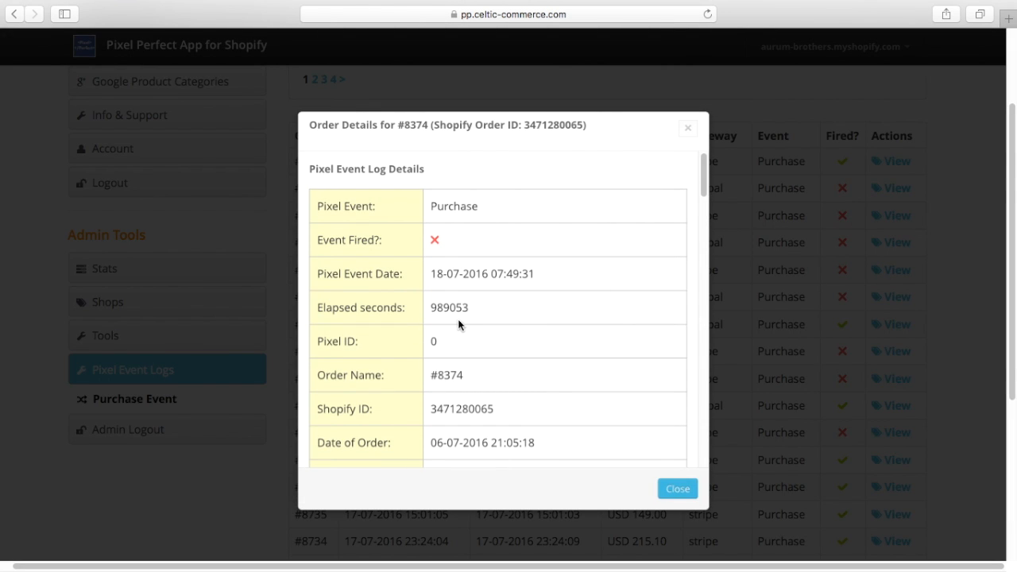
pyautogui.moveTo(585, 429)
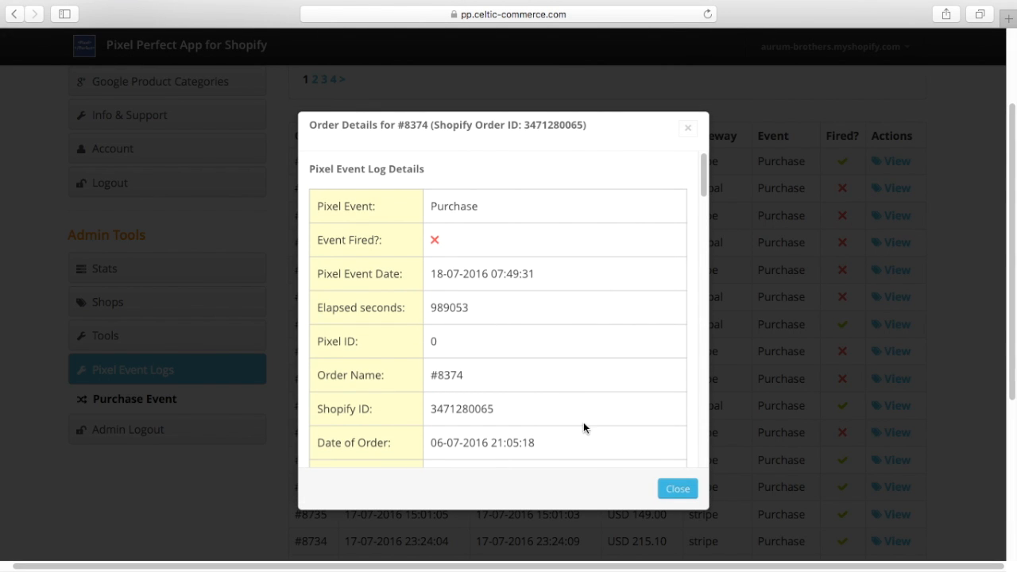
pyautogui.scroll(-3)
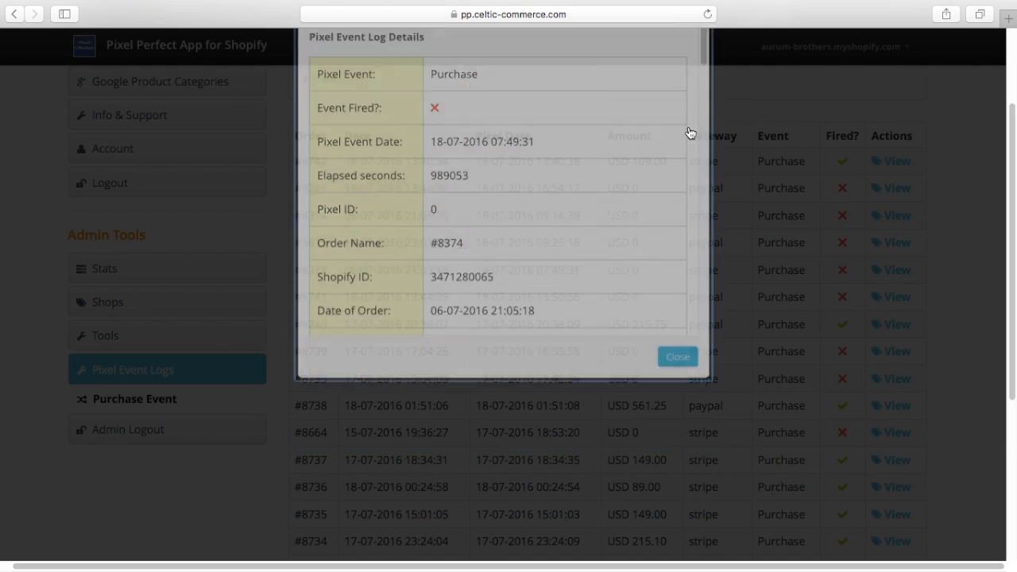
pyautogui.click(677, 356)
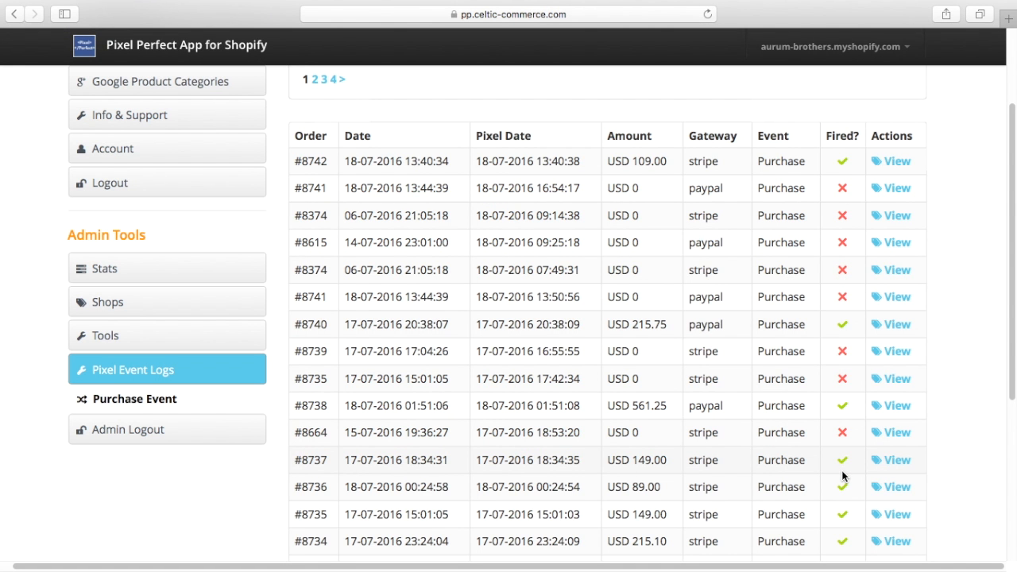
pyautogui.scroll(-3)
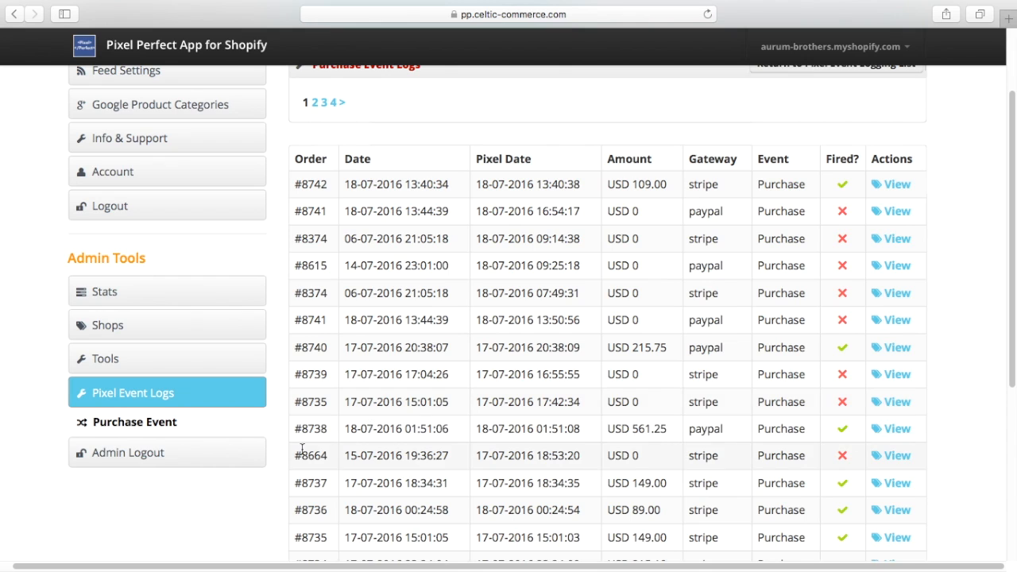
pyautogui.scroll(-3)
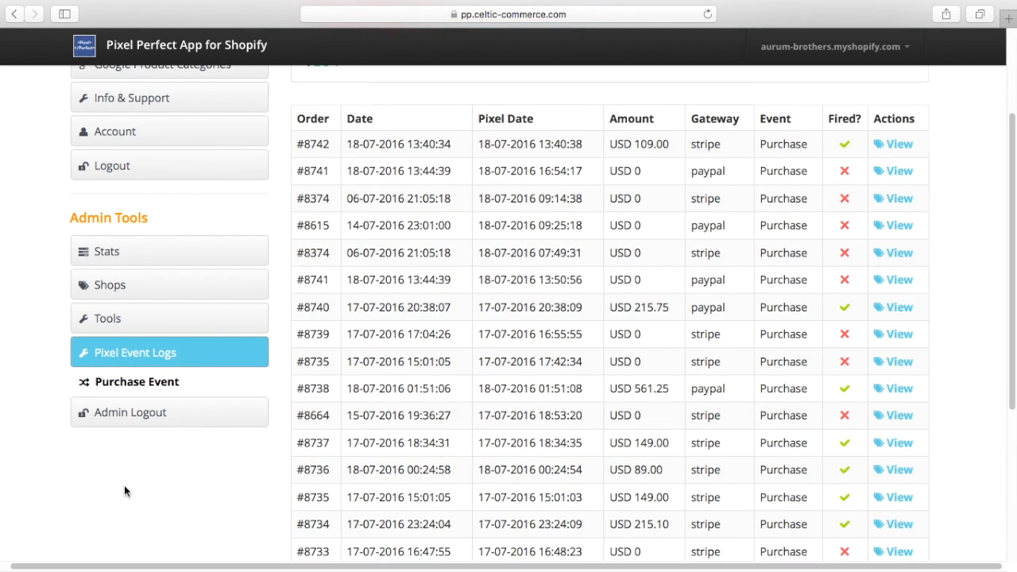
pyautogui.moveTo(309, 515)
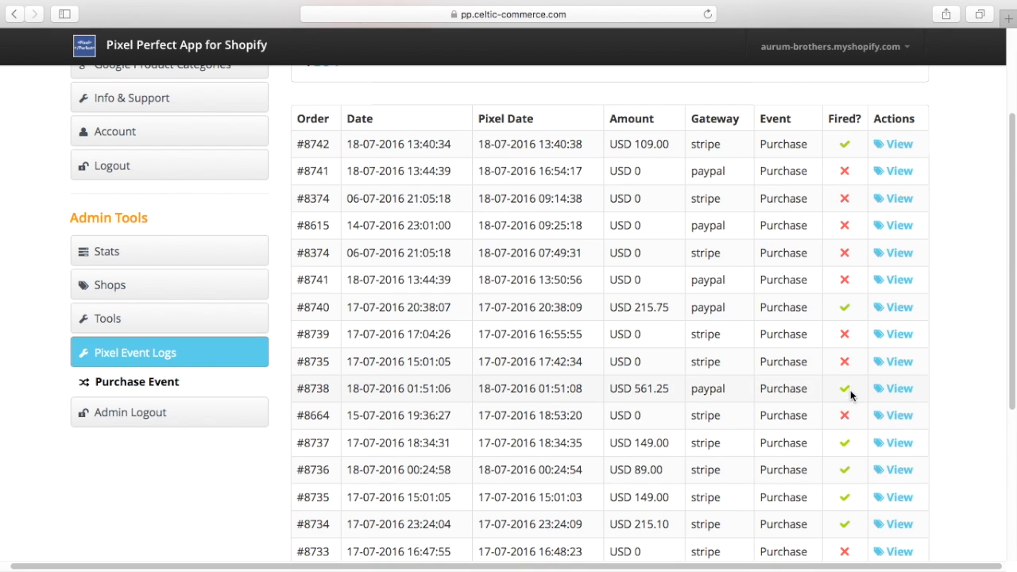
pyautogui.moveTo(841, 502)
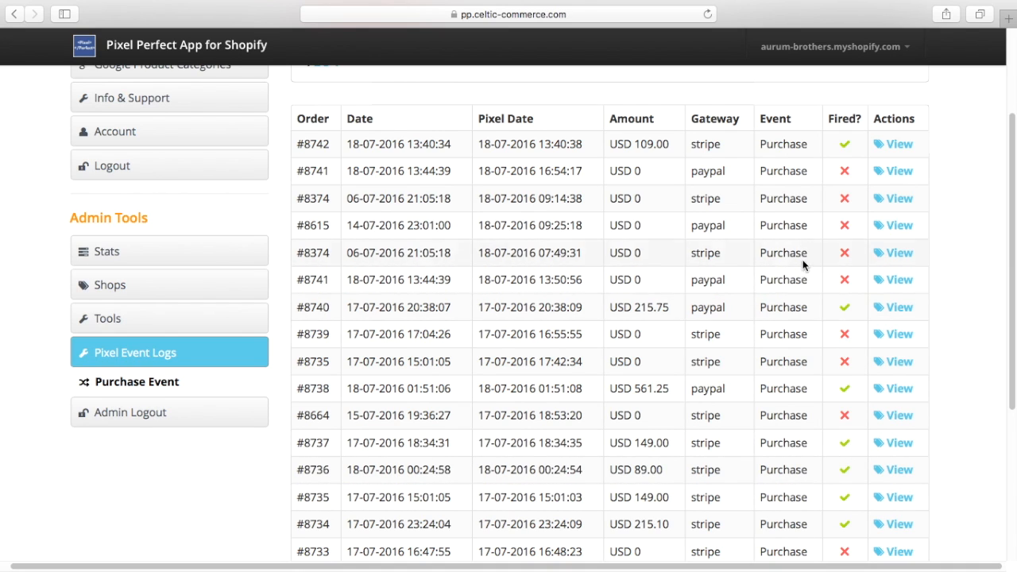
pyautogui.moveTo(825, 410)
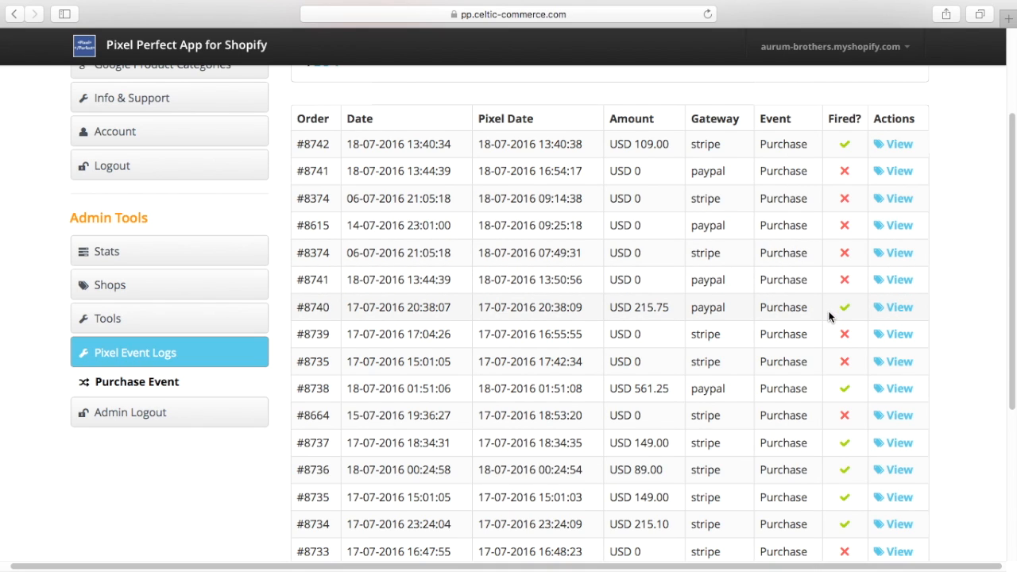
pyautogui.scroll(-3)
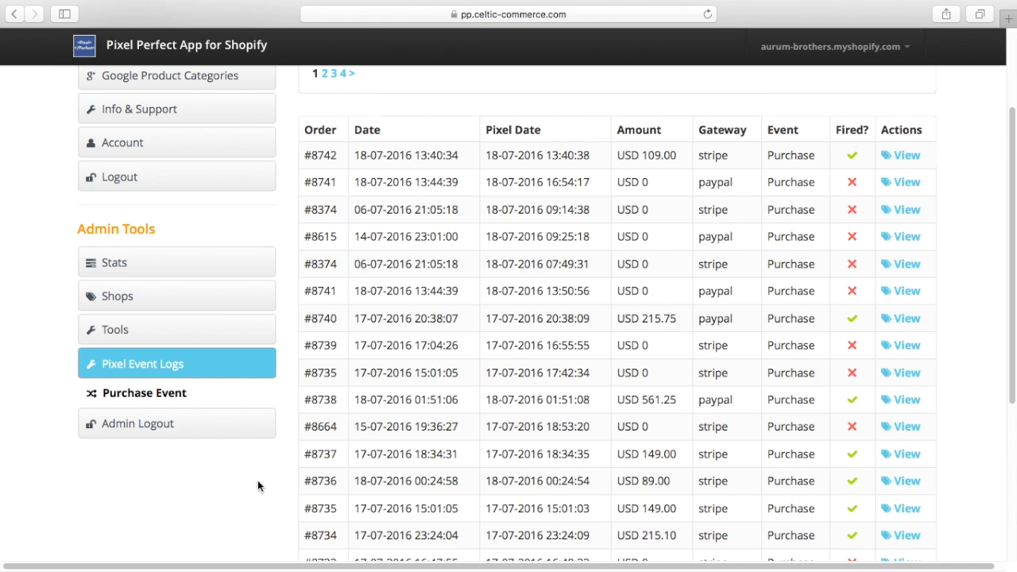
pyautogui.moveTo(491, 471)
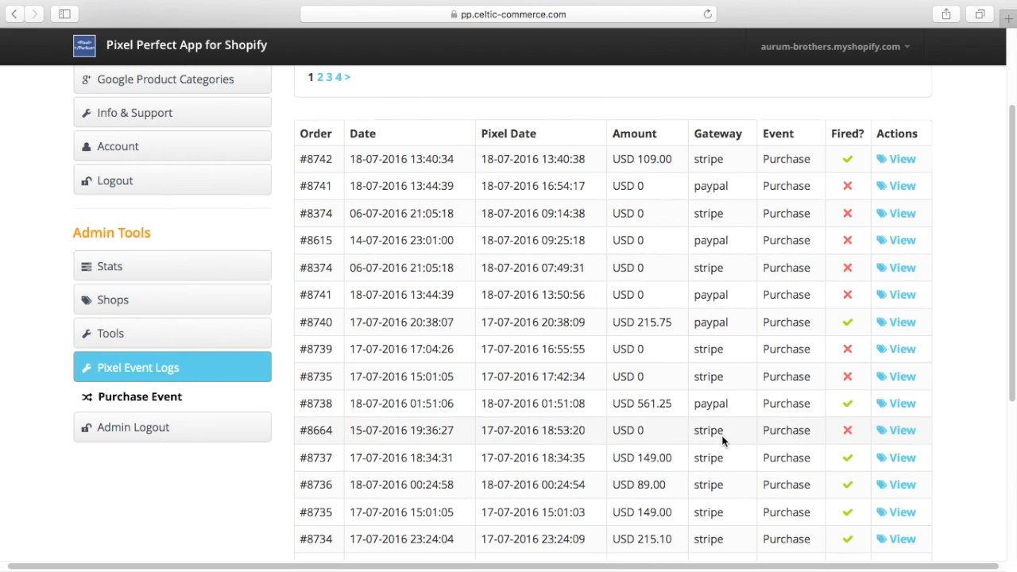
pyautogui.scroll(-3)
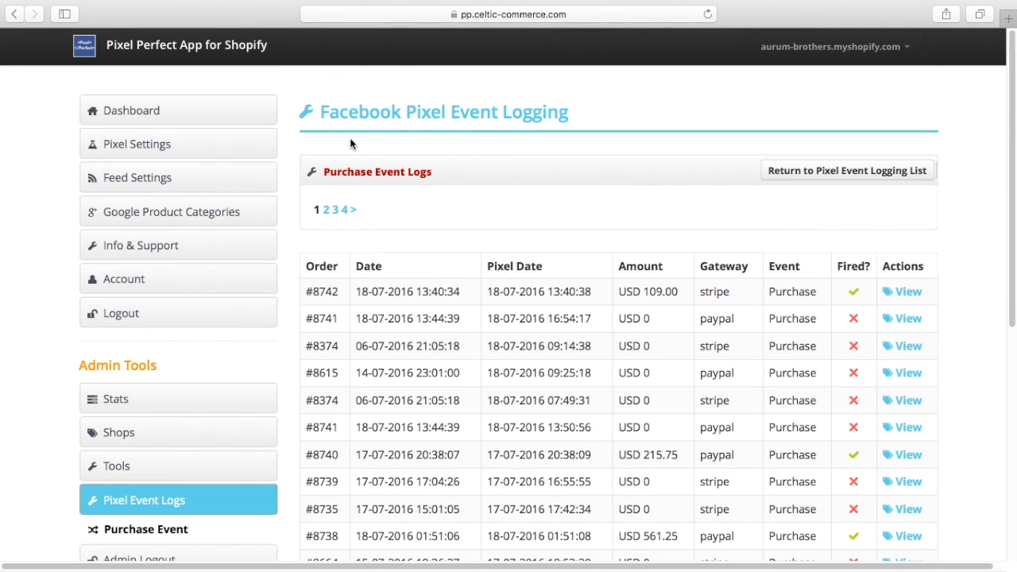
pyautogui.moveTo(534, 146)
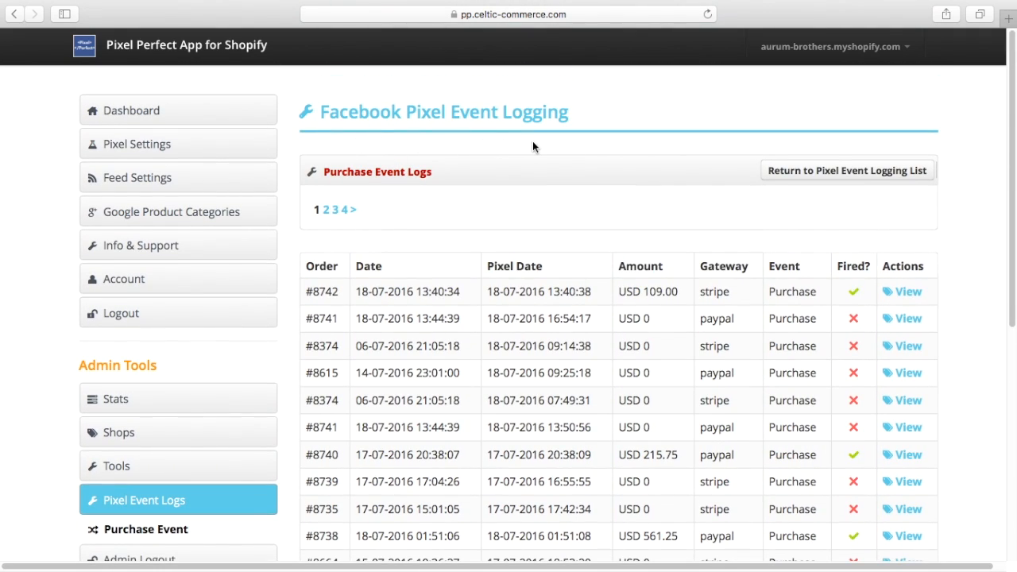